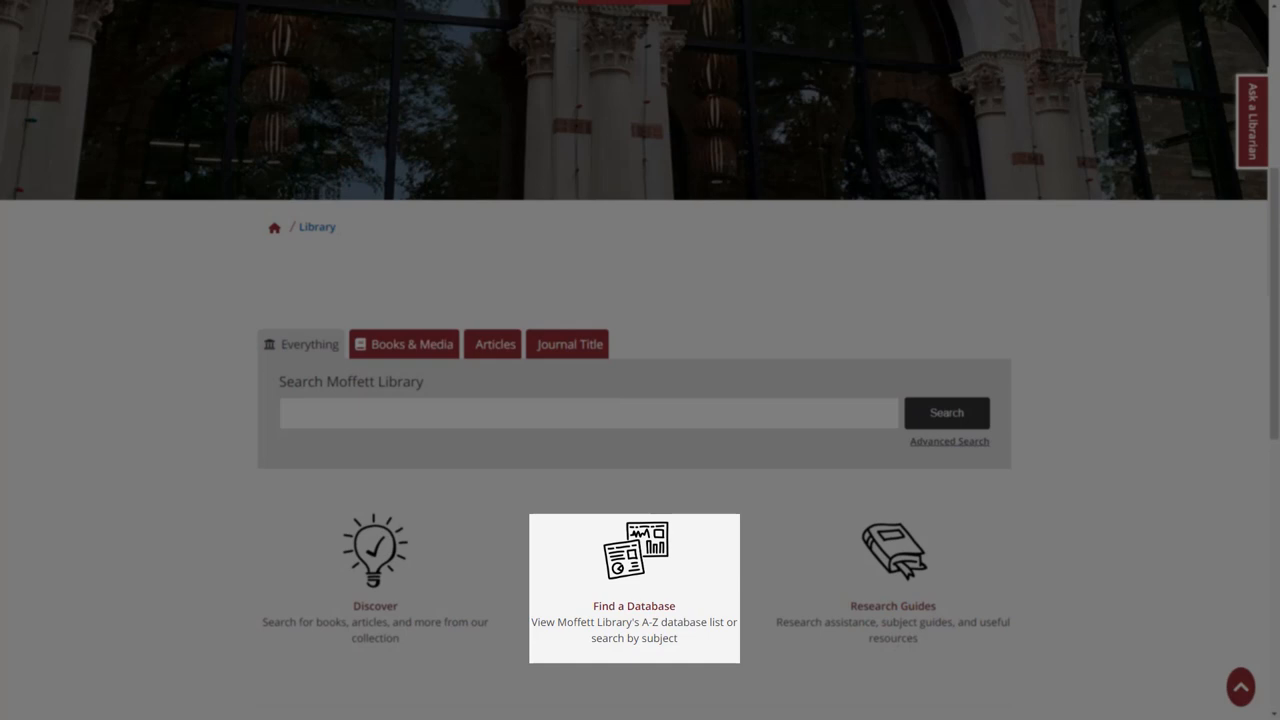
Open the Research Databases page via the 'Find a Database' tile on the library home page
{"action": "left_click", "coordinate": [633, 588]}
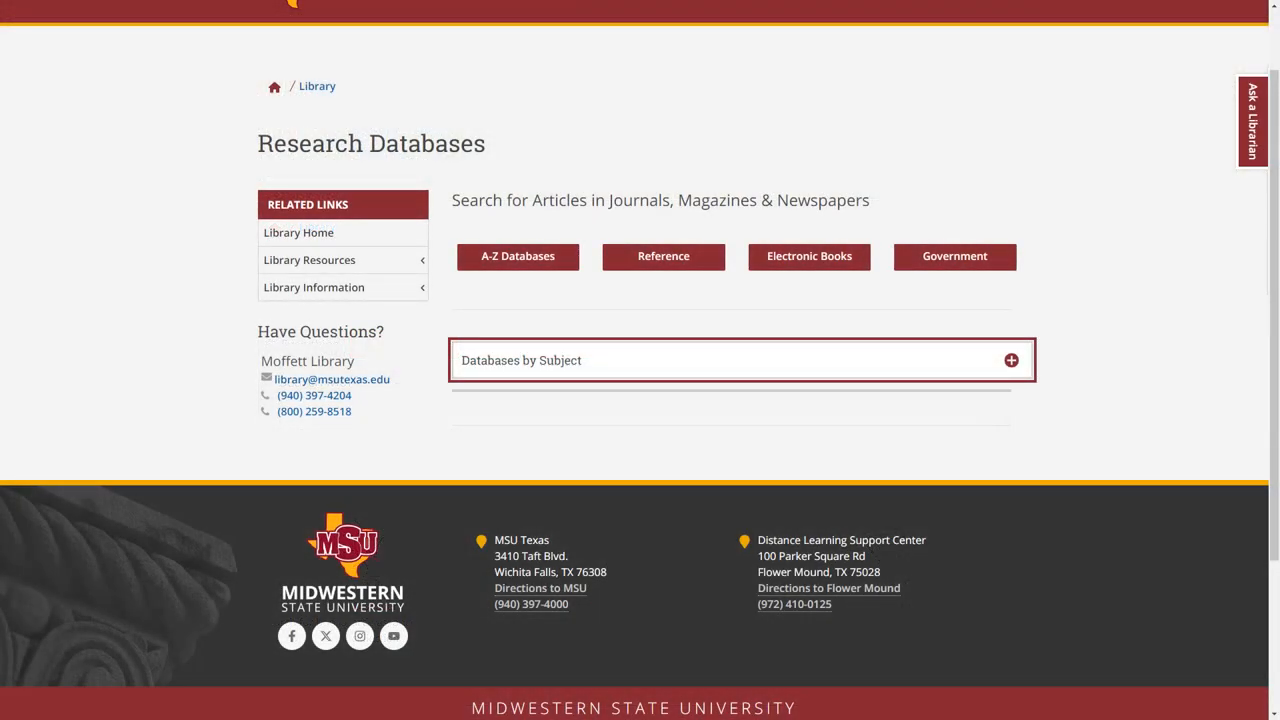
{"action": "left_click", "coordinate": [518, 256]}
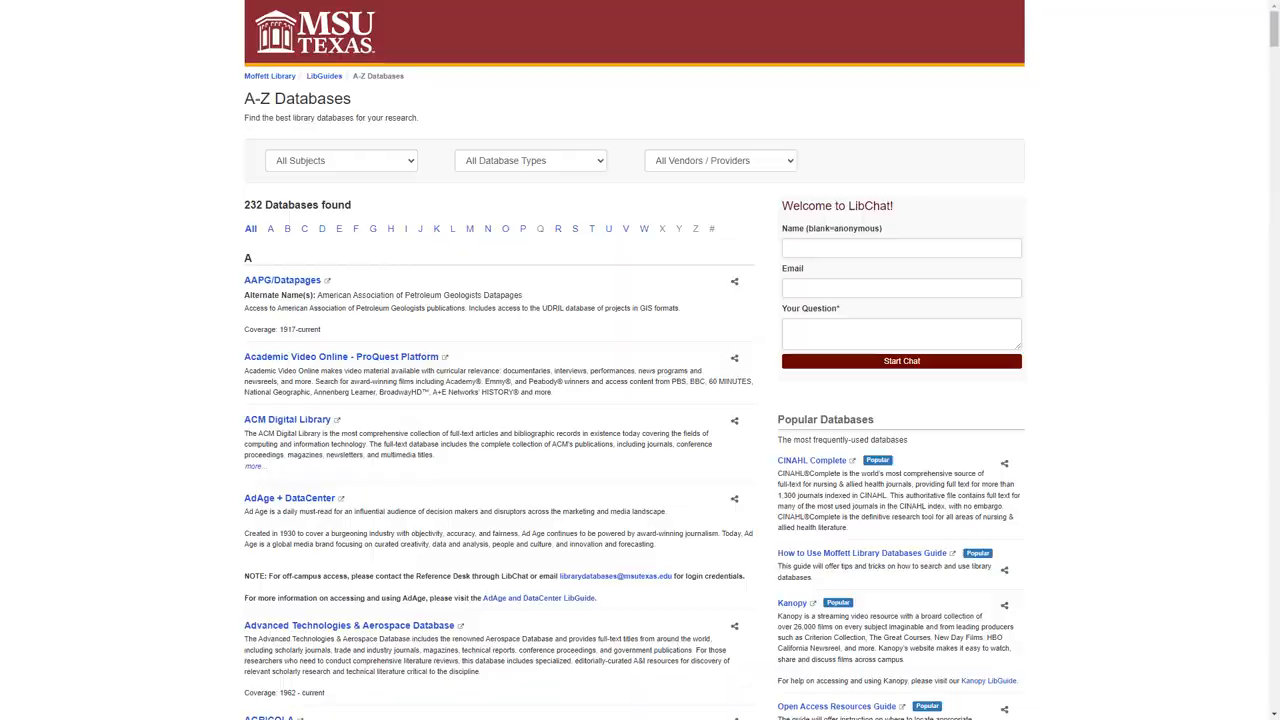
{"action": "left_click", "coordinate": [341, 160]}
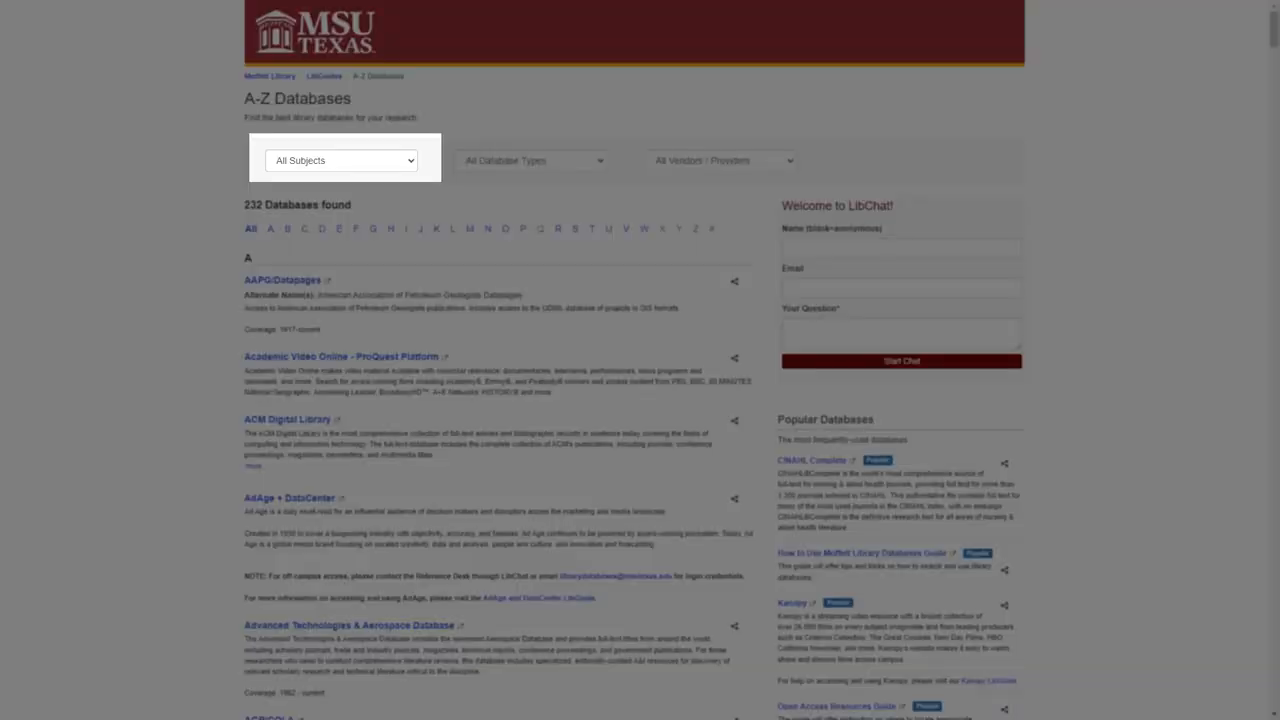
{"action": "left_click", "coordinate": [532, 160]}
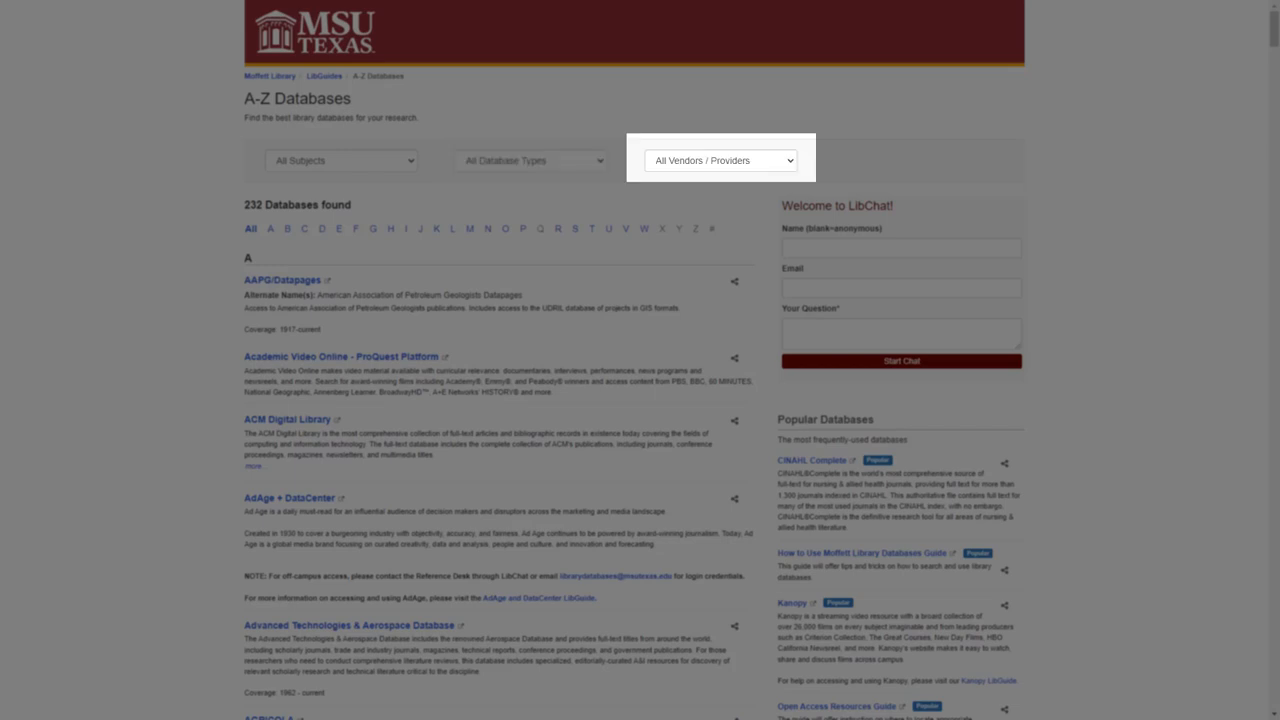
{"action": "scroll", "scroll_direction": "down", "scroll_amount": 3}
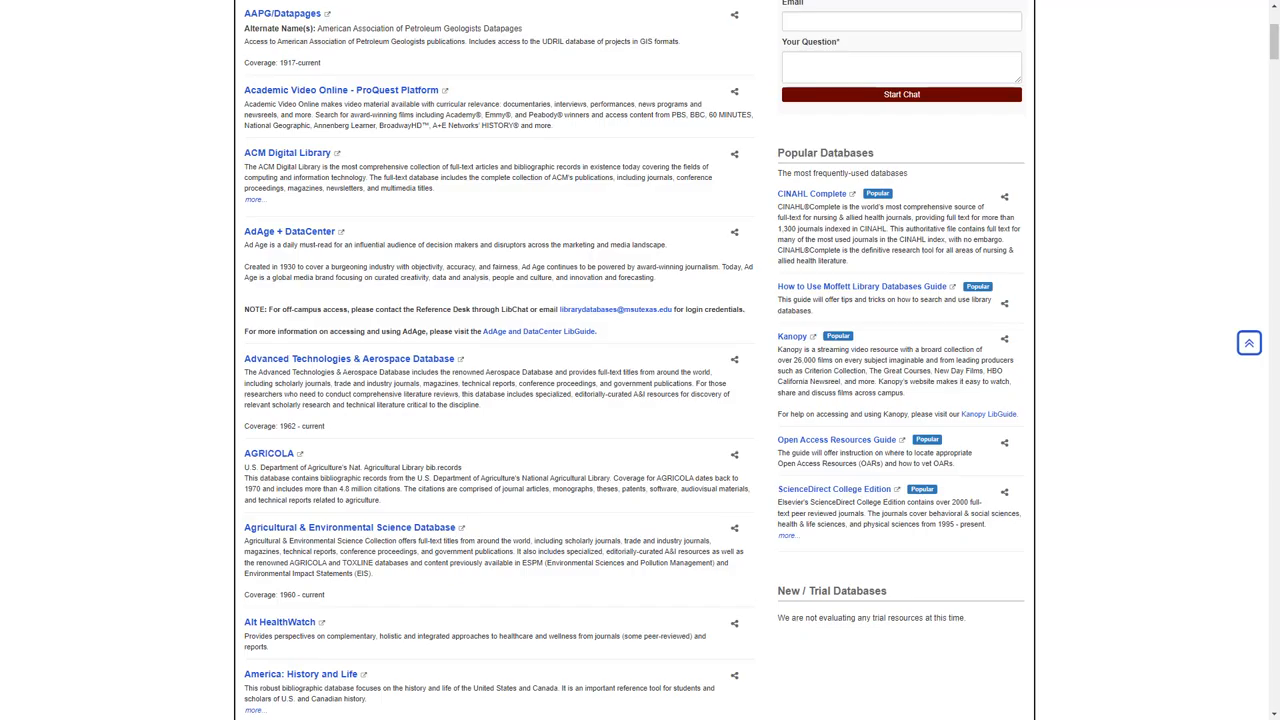